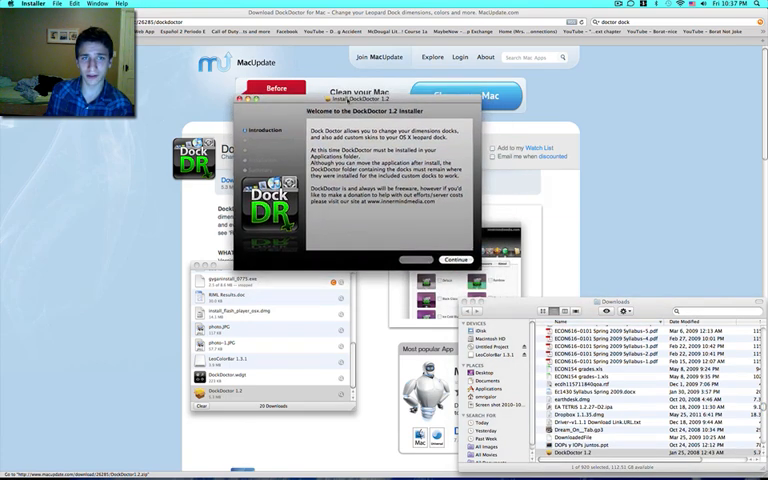
- Advance through the introduction and default destination, then start the standard DockDoctor install
left_click(456, 260)
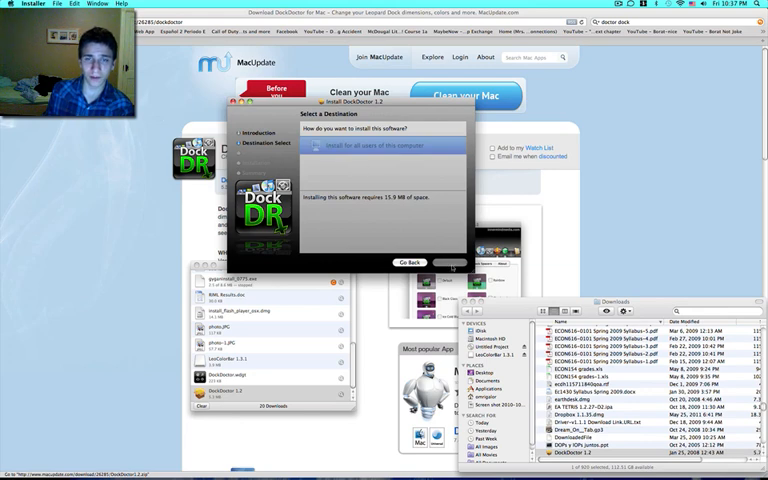
left_click(448, 262)
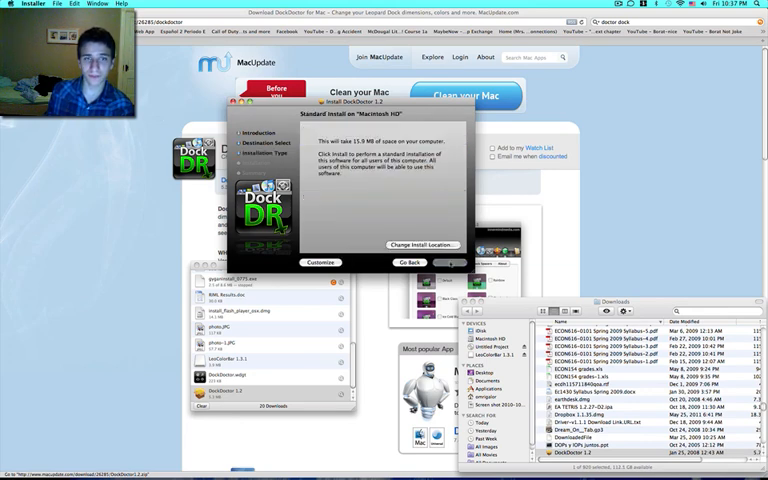
left_click(448, 262)
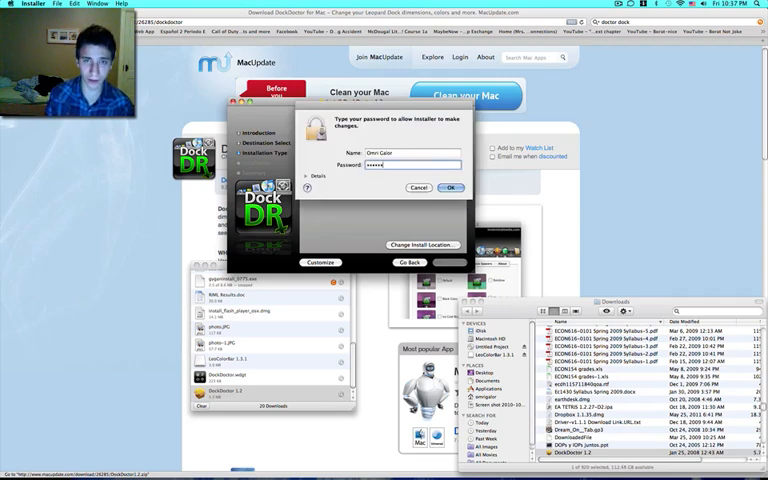
- Enter the administrator password to authorize and complete the DockDoctor installation
type("••")
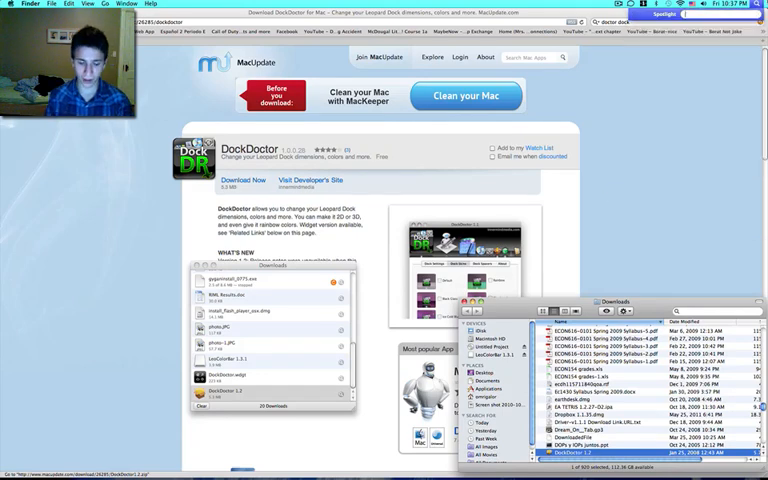
- Launch DockDoctor via Spotlight ('docdo') and show its Dock Skins list
type("docdo")
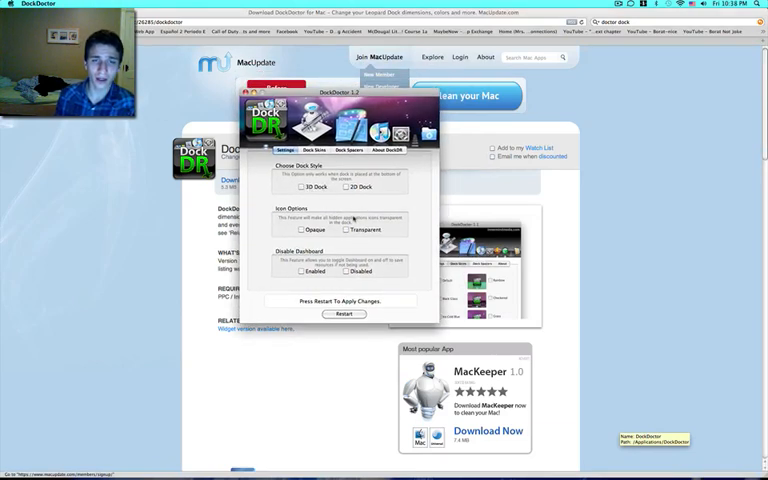
mouse_move(430, 232)
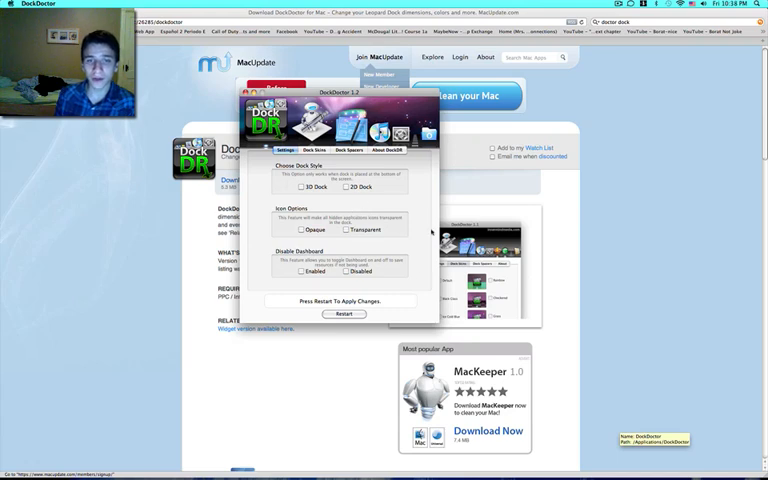
left_click(314, 150)
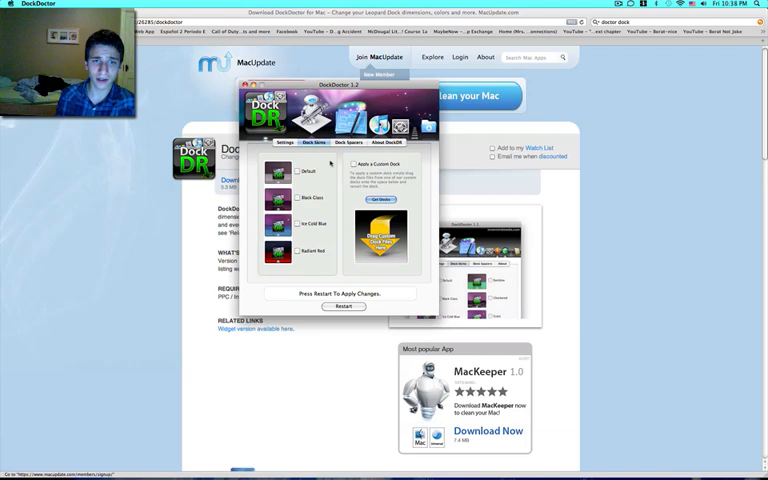
- Tick a skin in the Dock Skins list and restart the dock to apply it
left_click(296, 252)
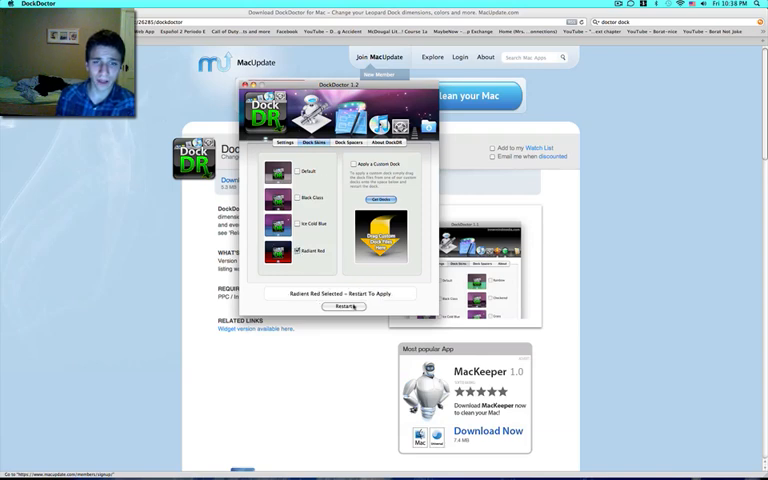
left_click(344, 306)
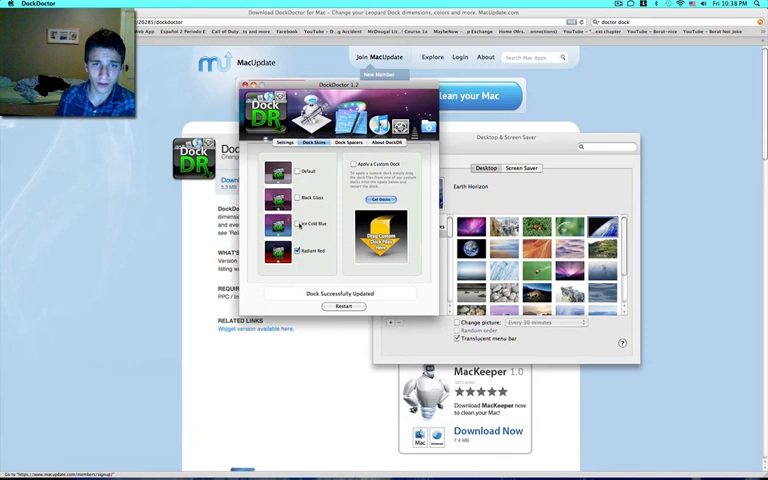
- Tick a different skin in the list and restart the dock for the new look
left_click(296, 224)
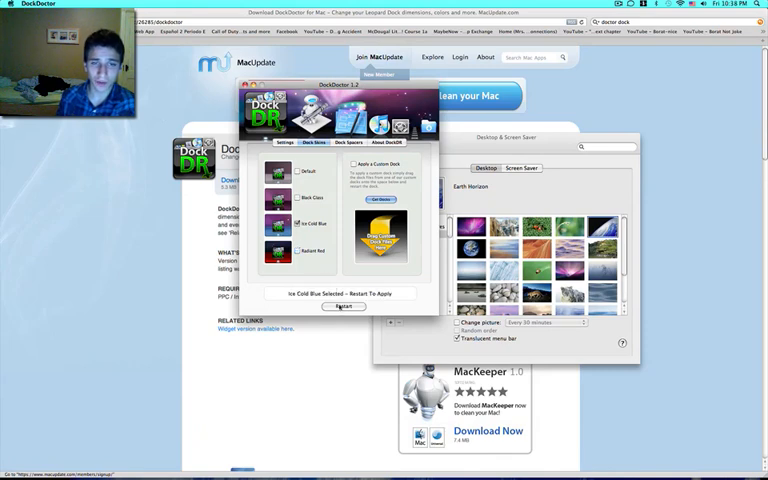
left_click(344, 306)
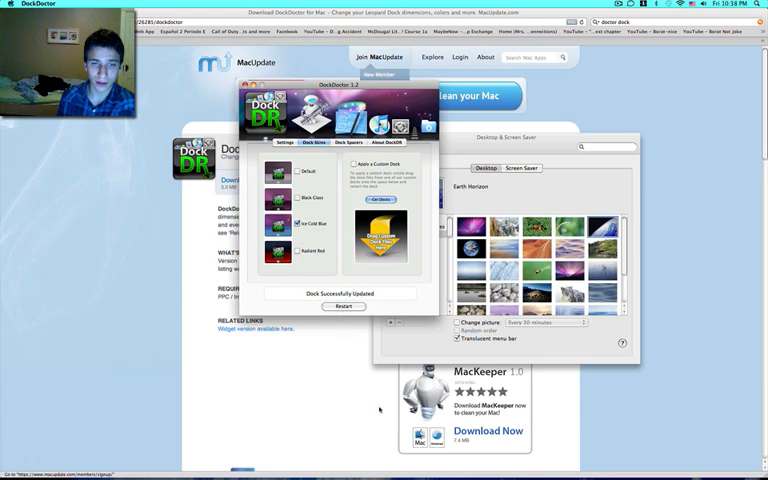